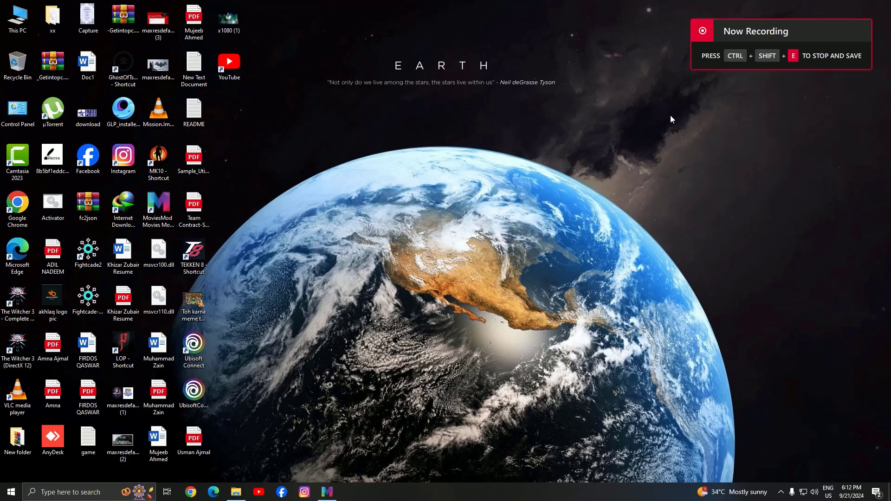
mouse_move(586, 161)
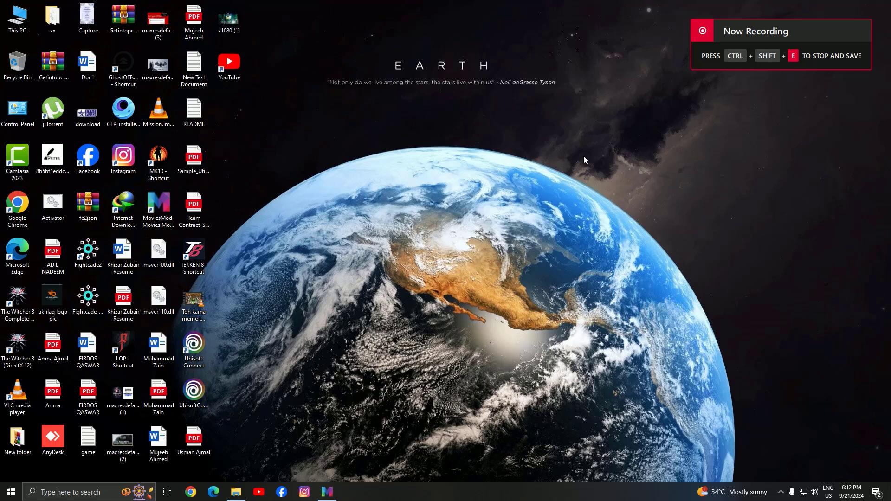
Launch The Witcher 3 (DirectX 12) and dismiss the missing MSVCR120.dll error.
left_click(17, 344)
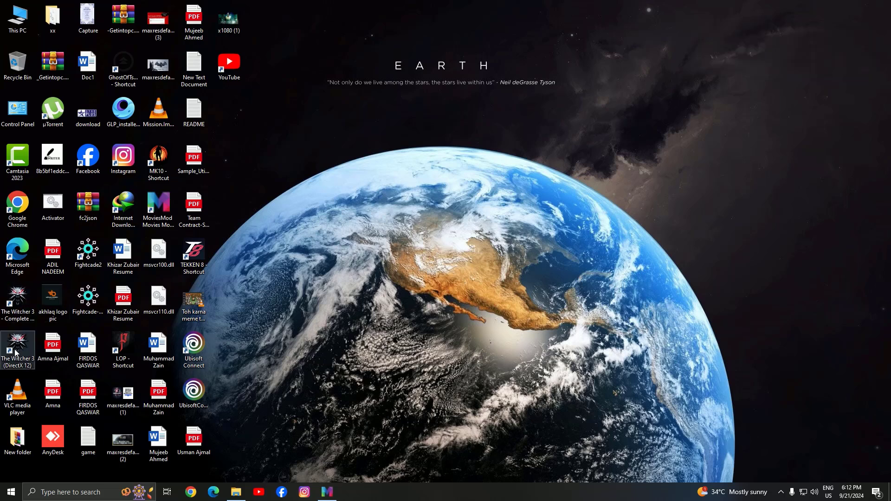
double_click(18, 347)
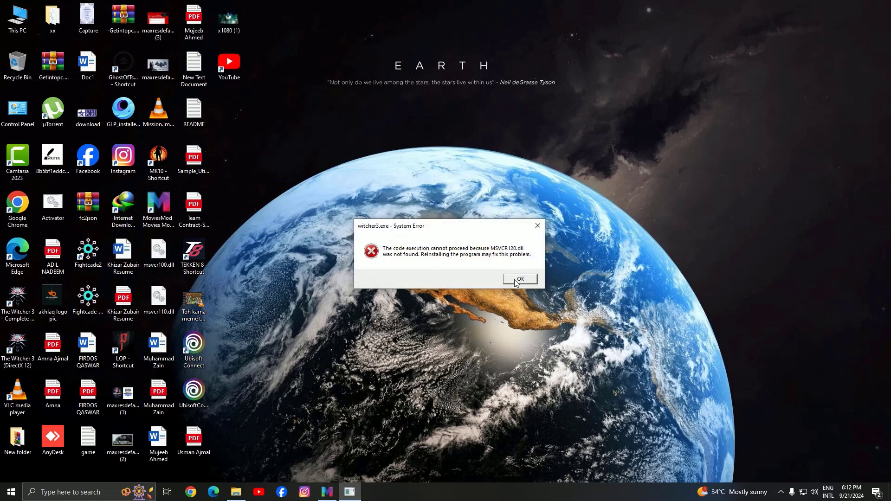
left_click(519, 279)
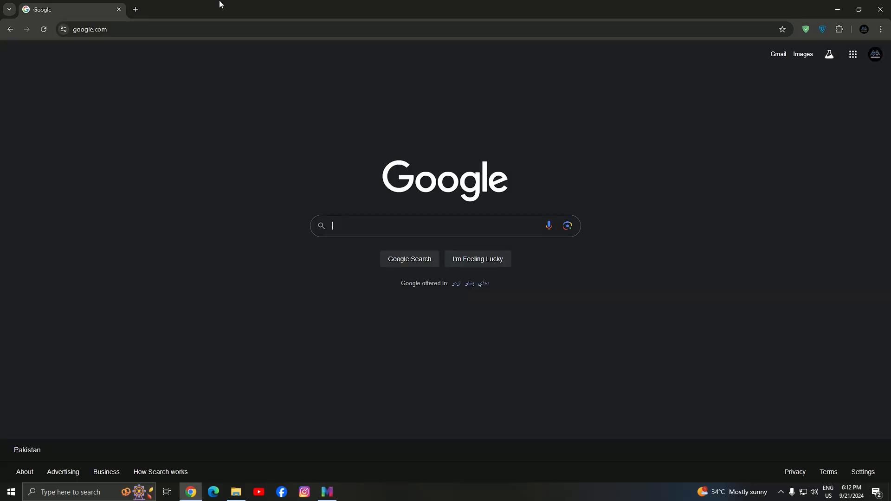
Search Google for msvcp120.dll, open its DLL-files.com page and scroll to the versions.
type("msvcp120")
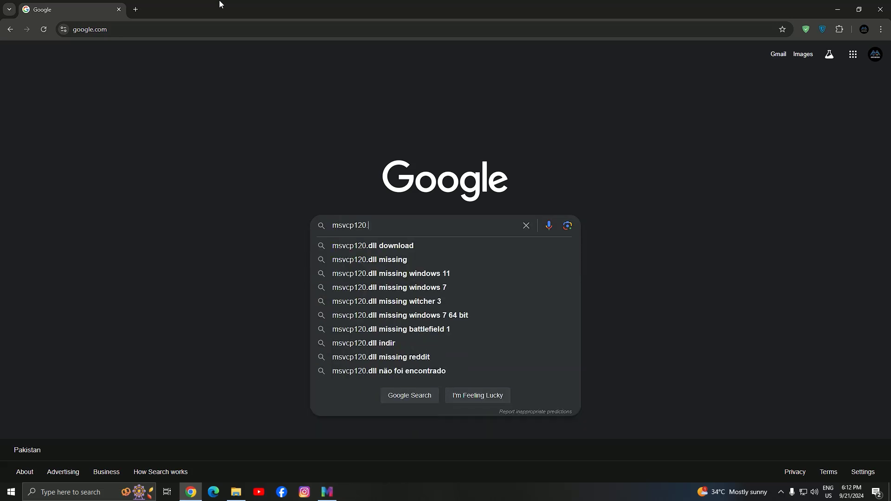
left_click(373, 245)
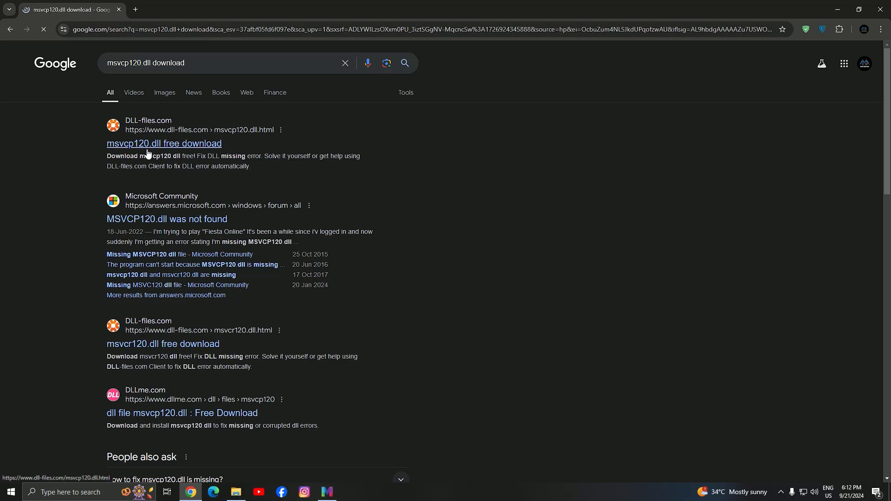
left_click(164, 144)
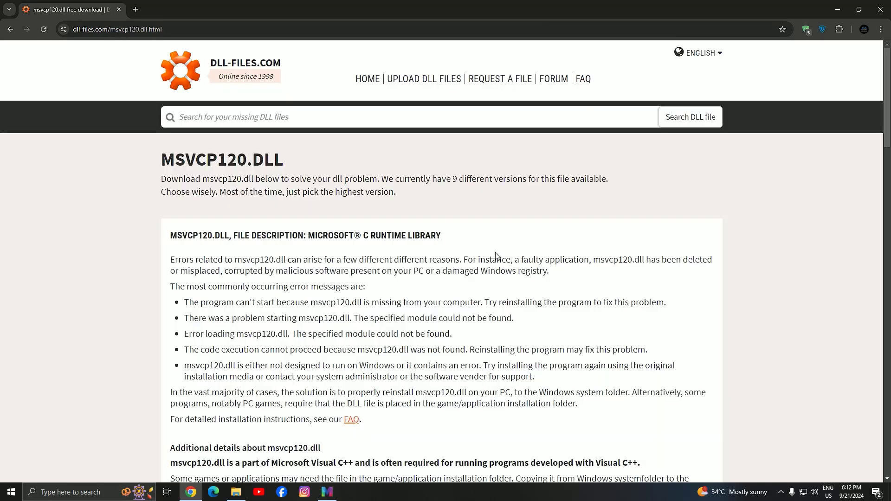
scroll("down", 3)
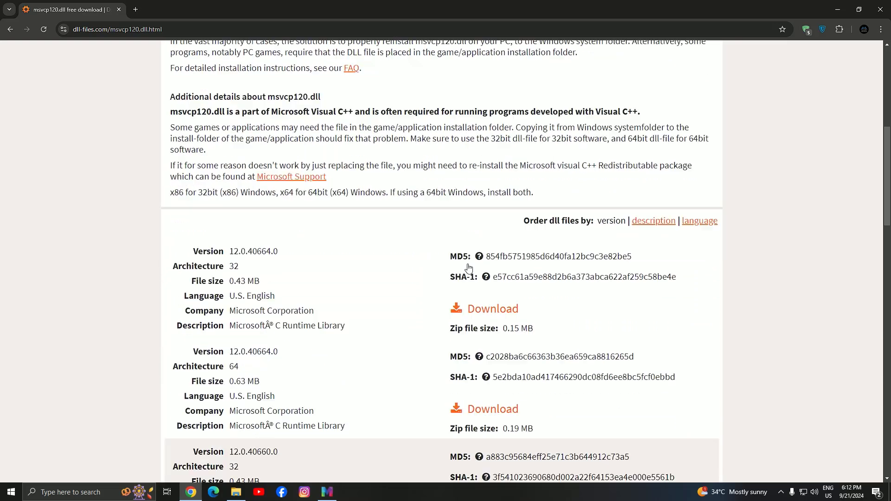
scroll("down", 3)
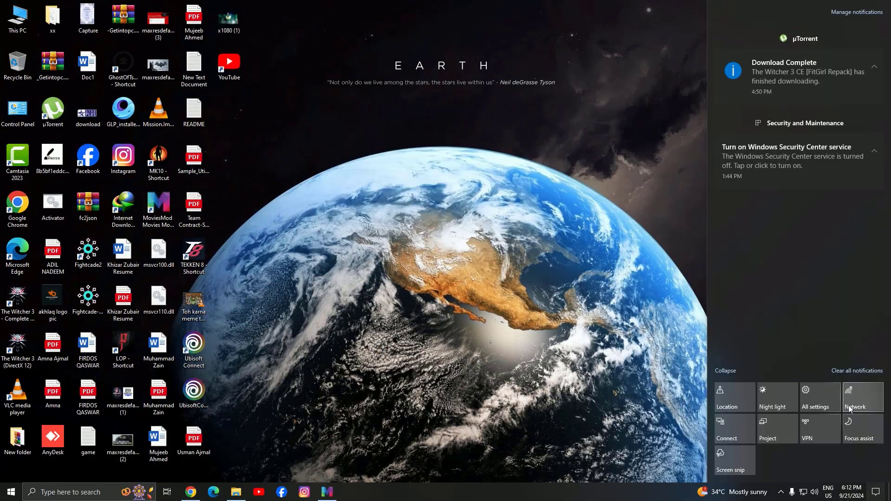
Check System > About in Settings to confirm a 64-bit operating system.
left_click(815, 398)
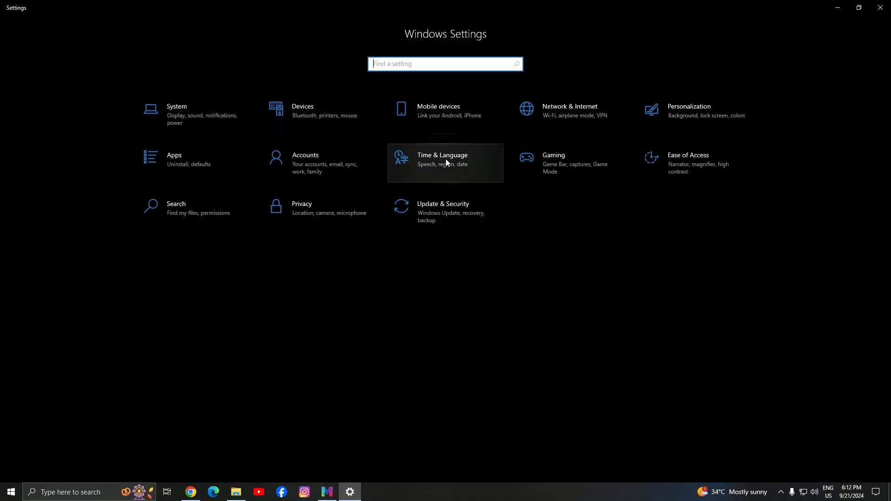
left_click(443, 210)
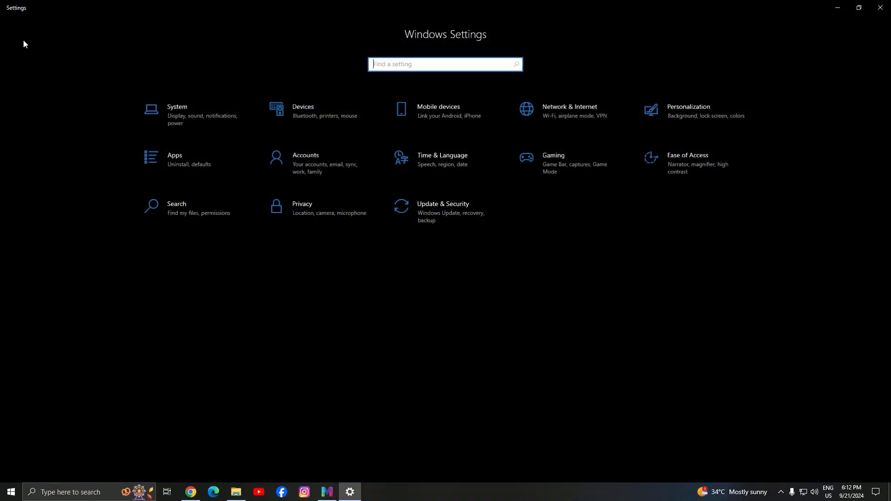
left_click(177, 111)
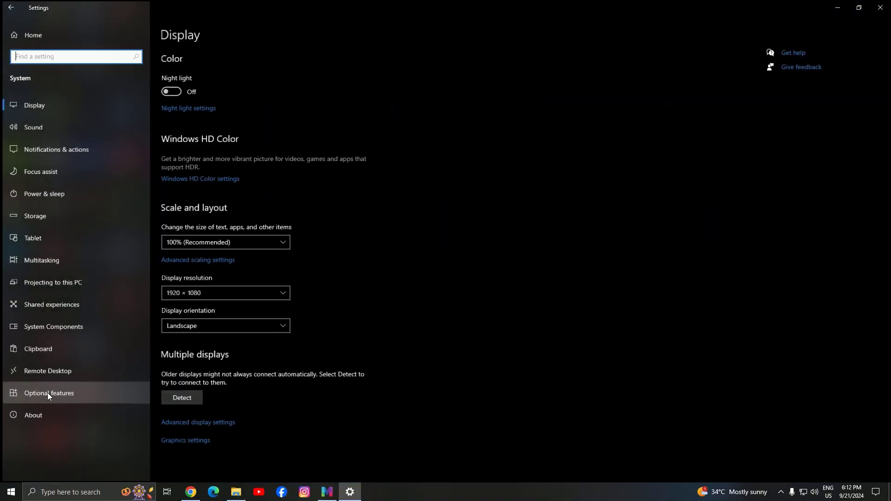
left_click(33, 415)
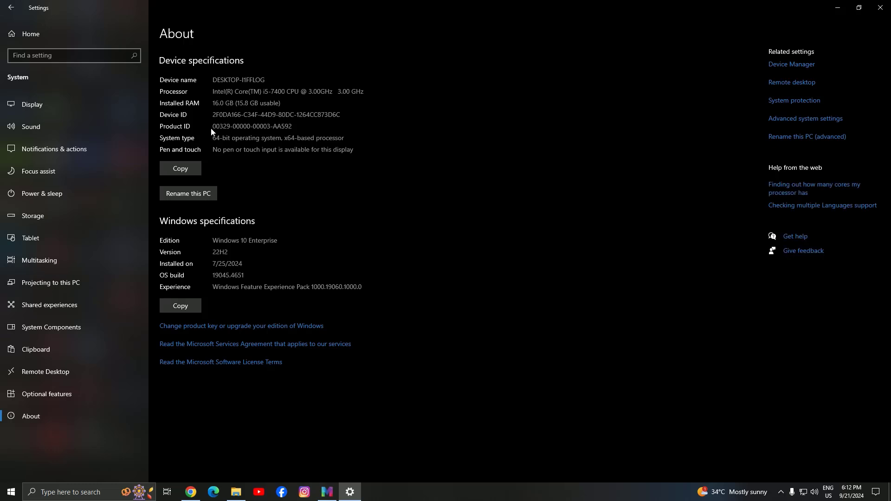
mouse_move(263, 113)
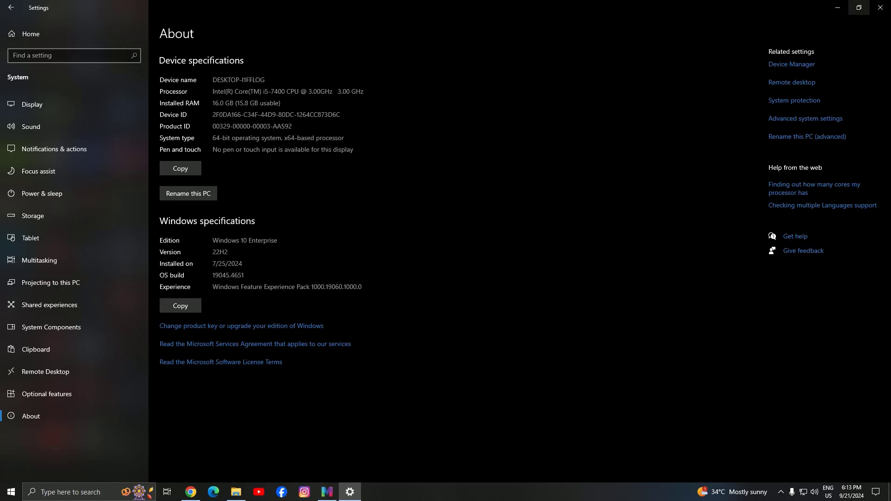
Download the 64-bit msvcp120.dll version 12.0.40664.0 and get past the save prompts.
left_click(191, 491)
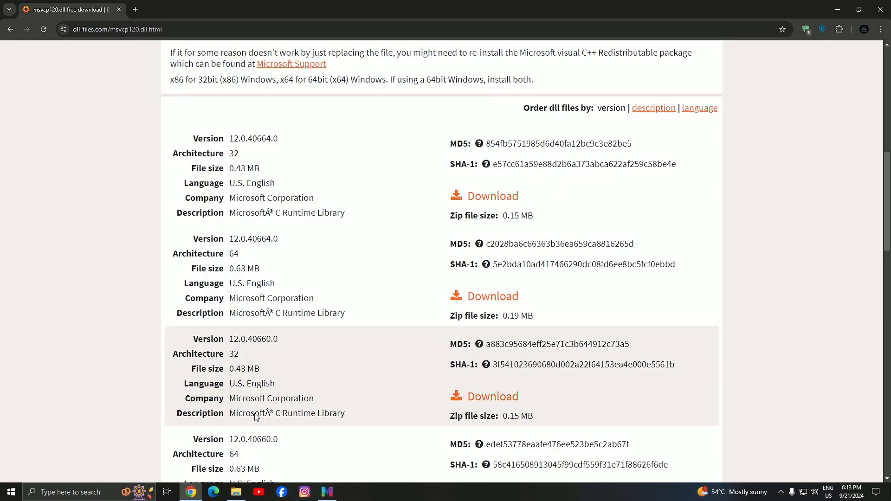
mouse_move(350, 245)
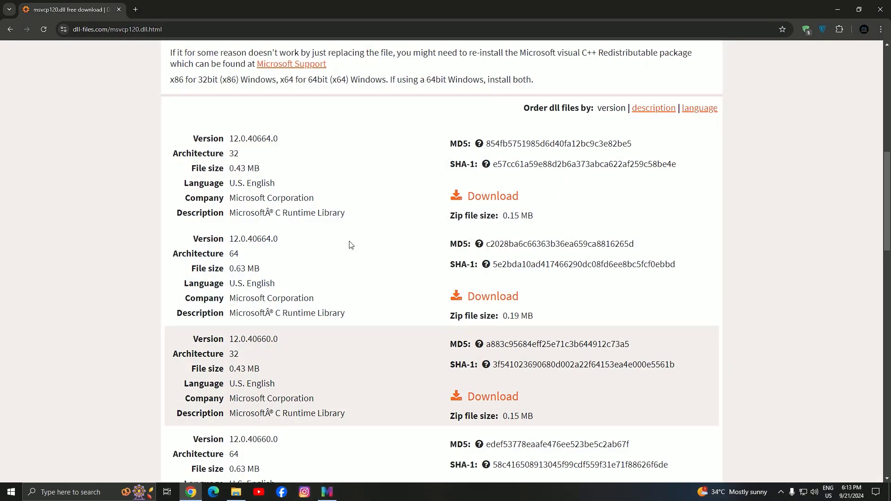
left_click(491, 296)
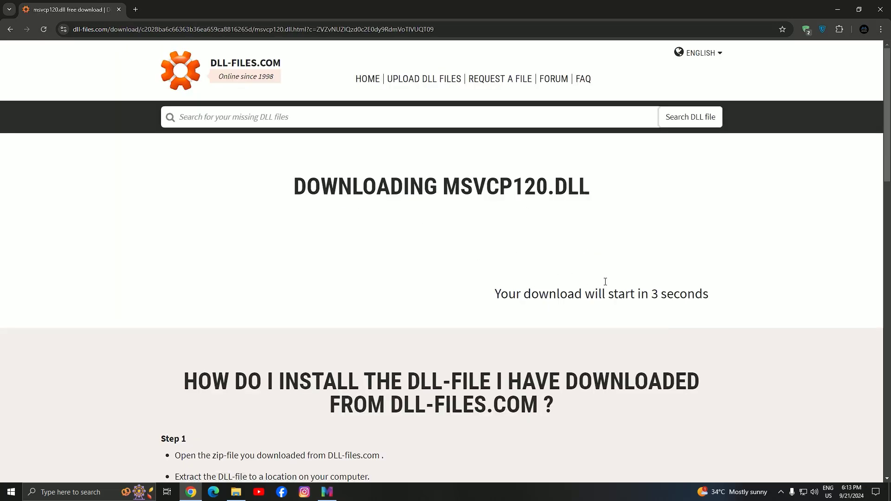
mouse_move(587, 246)
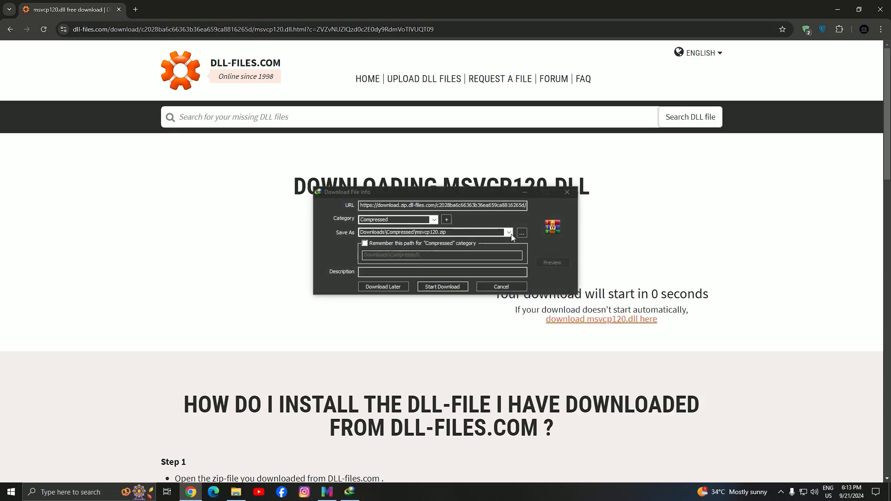
left_click(521, 233)
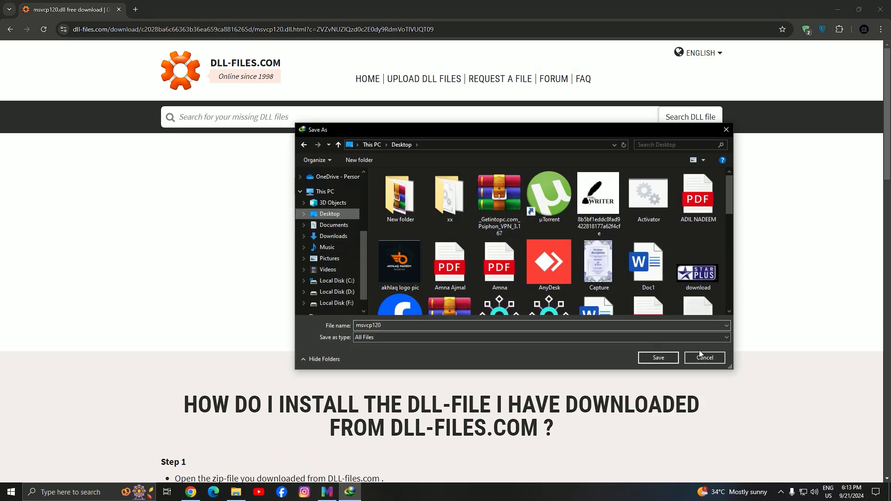
left_click(657, 357)
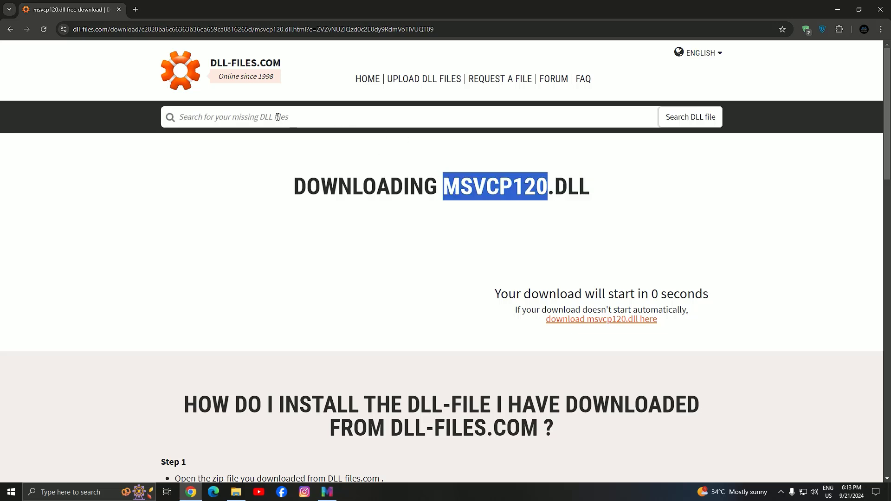
Search DLL-files.com for msvcr120 and open its download page.
type("msvcp120")
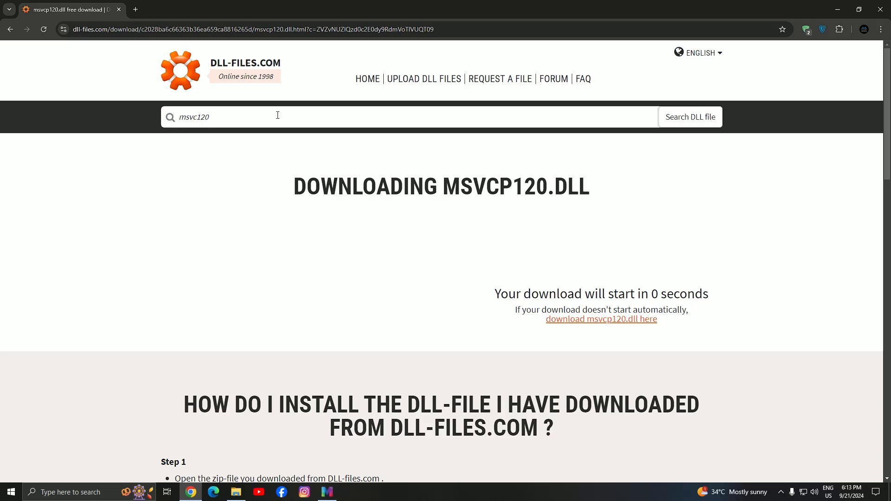
left_click(690, 117)
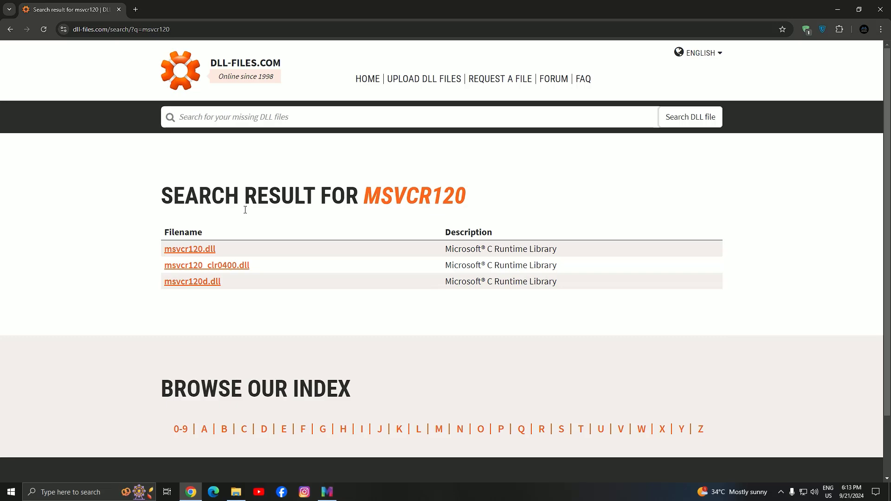
left_click(189, 249)
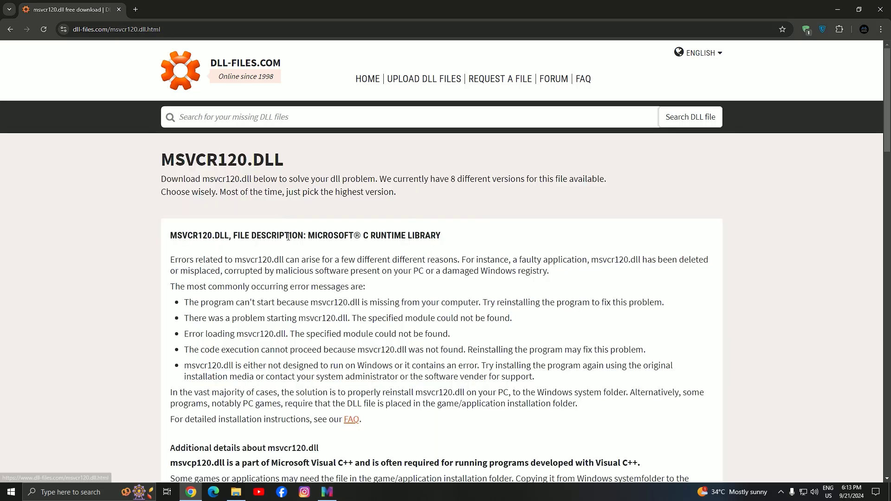
scroll("down", 3)
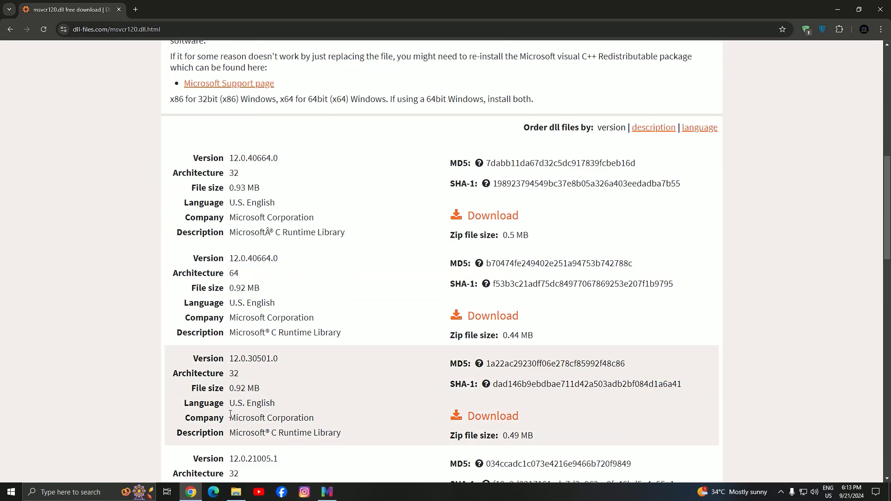
Download the 64-bit msvcr120.dll zip to the Desktop and dismiss the completion notice.
left_click(492, 316)
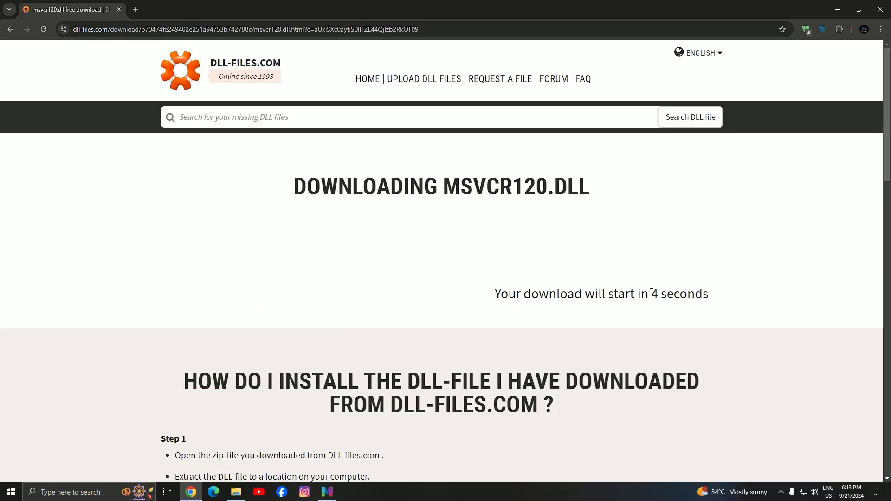
mouse_move(654, 349)
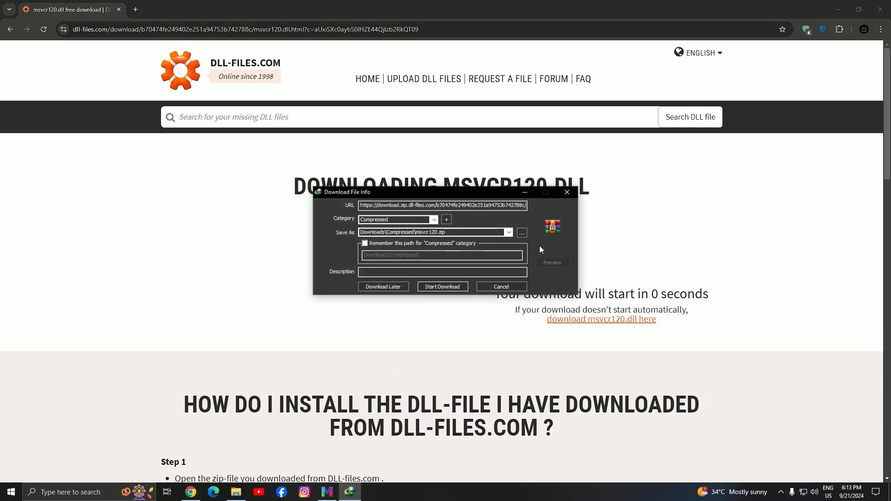
left_click(520, 233)
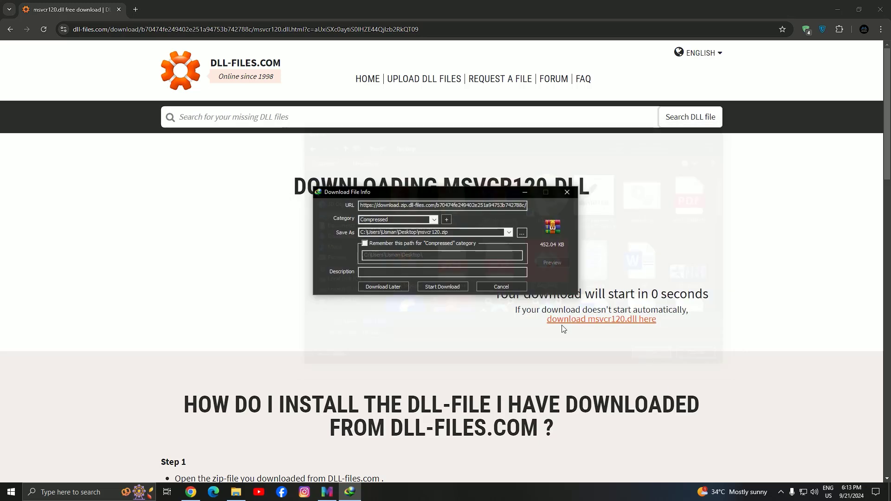
left_click(441, 286)
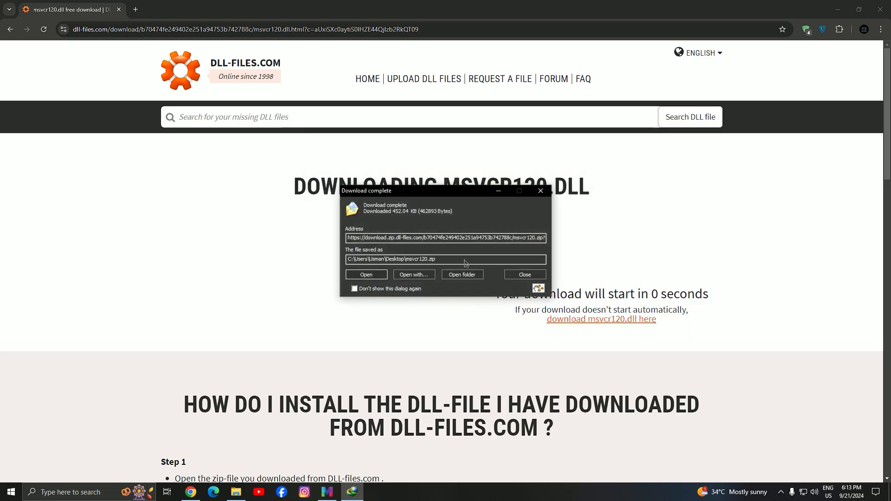
left_click(524, 274)
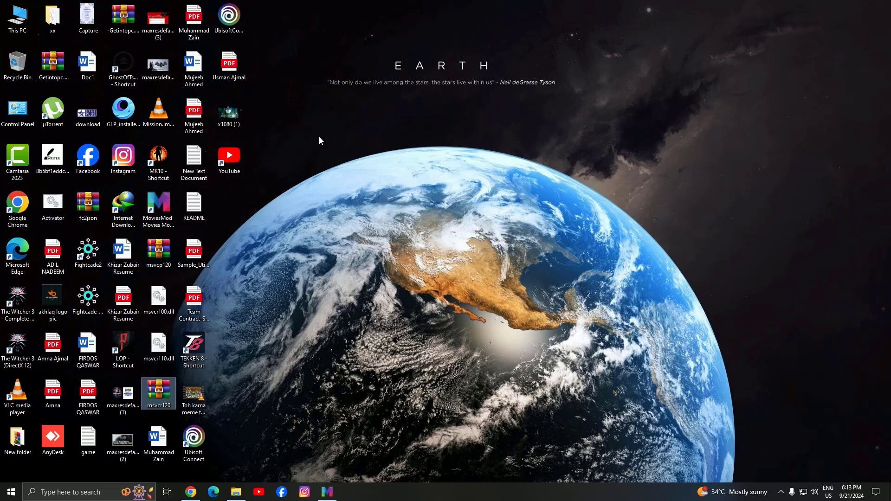
Open the msvcp120 archive, then browse This PC to C:\Windows\System32.
left_click(159, 392)
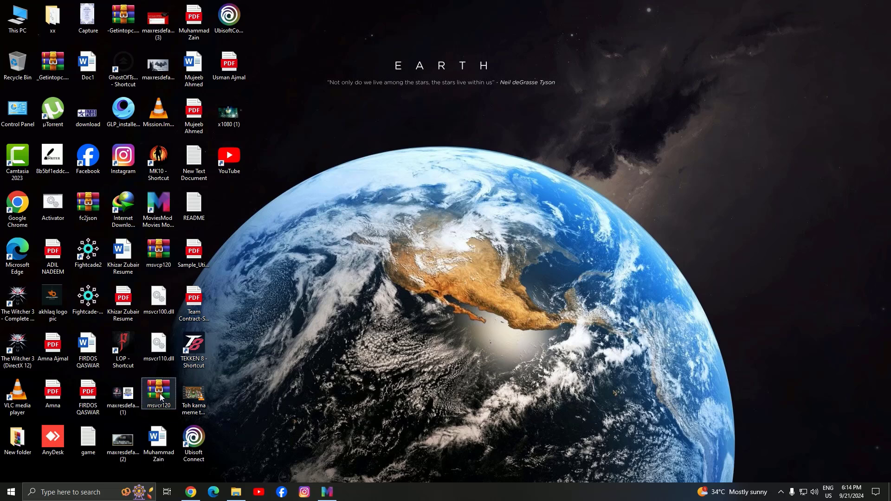
left_click(122, 255)
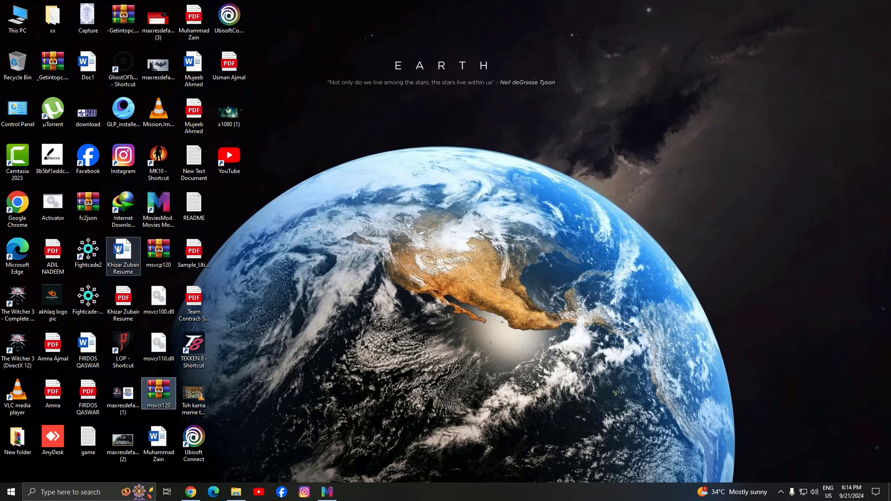
left_click(17, 18)
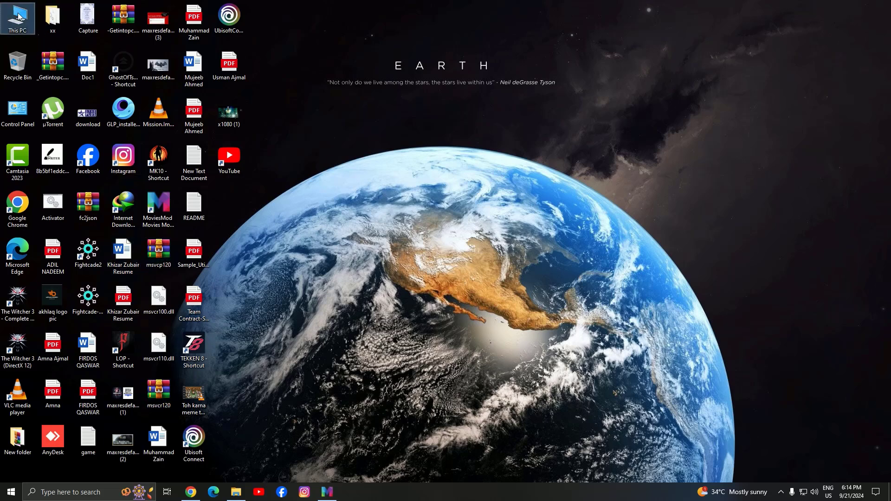
double_click(18, 18)
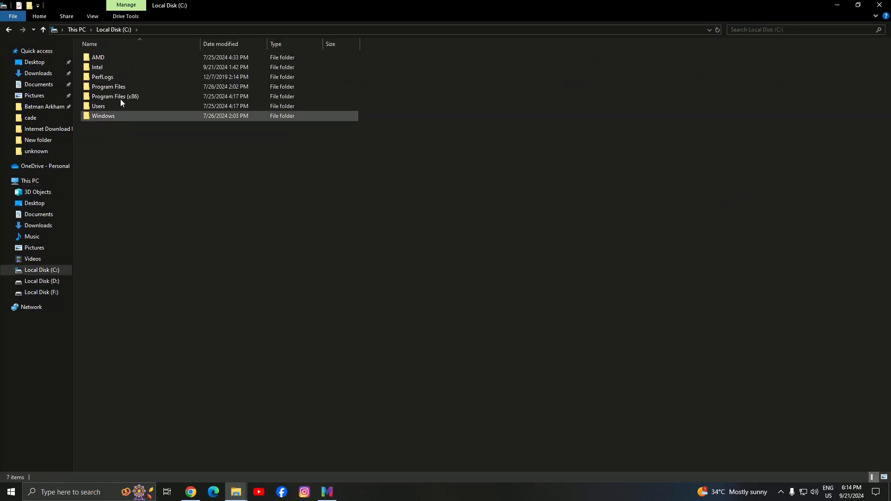
double_click(103, 116)
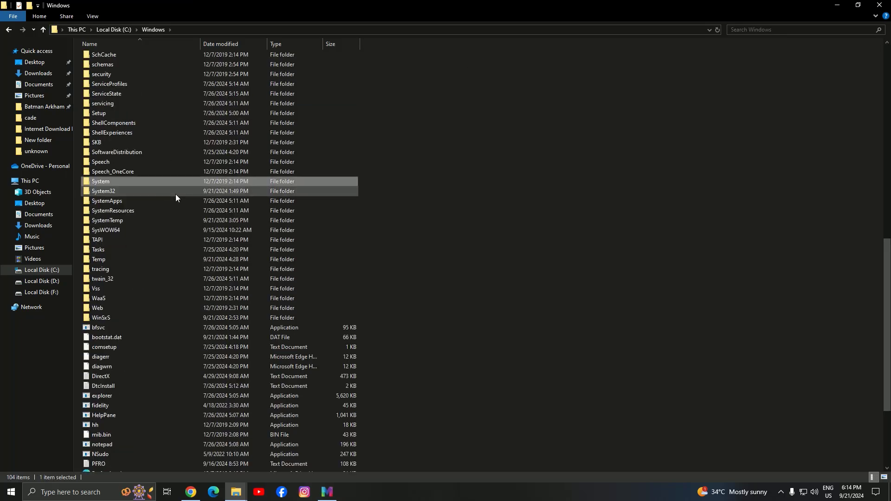
double_click(104, 191)
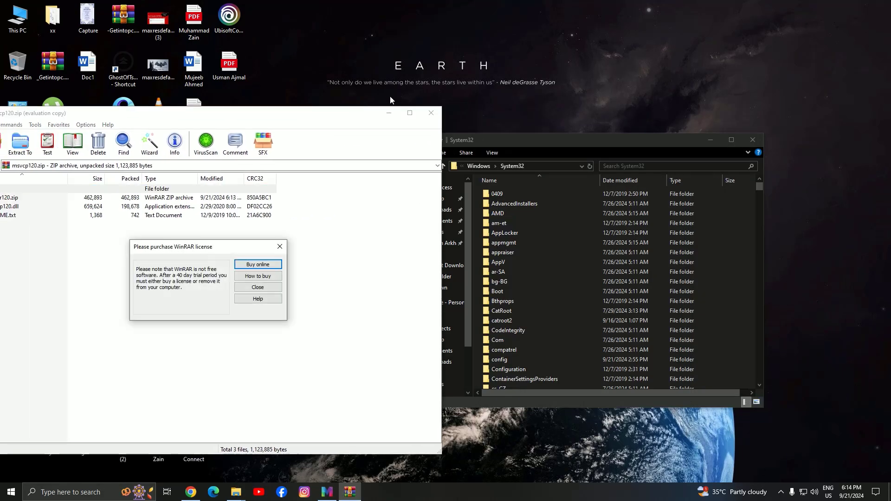
Drag msvcp120.dll and msvcr120.dll from WinRAR into System32, dismissing license nags, then close WinRAR.
left_click(257, 287)
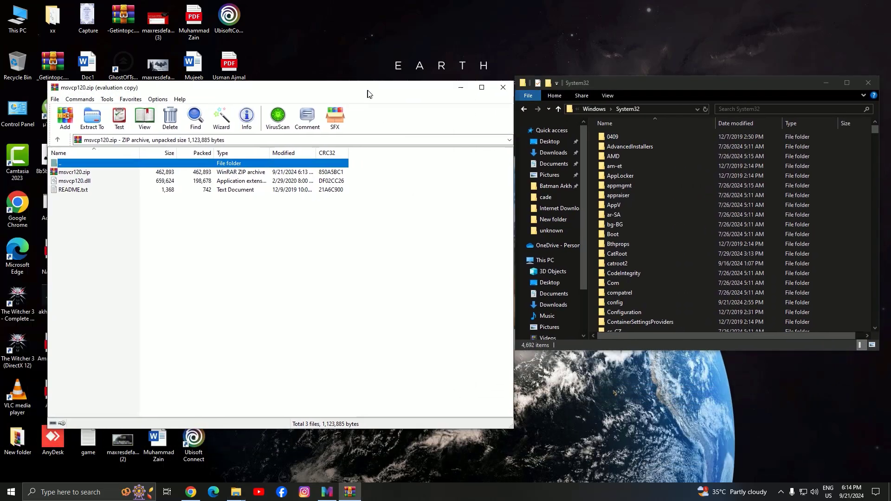
left_click(77, 175)
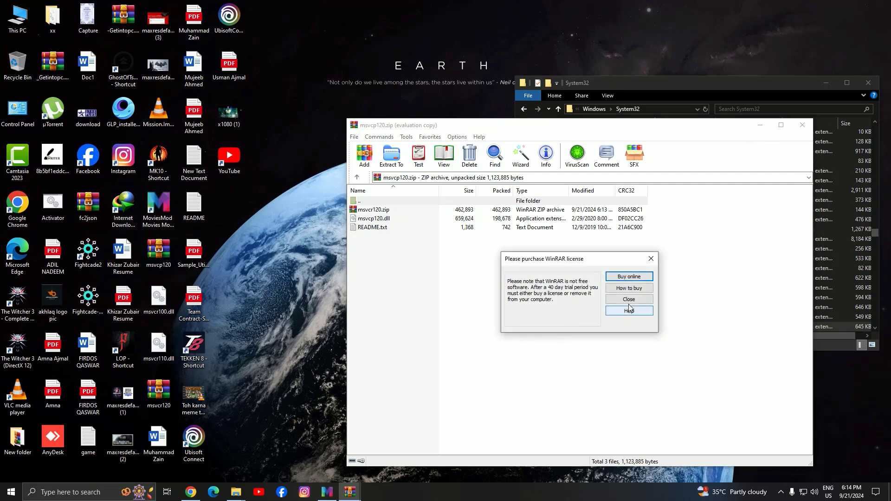
left_click(629, 299)
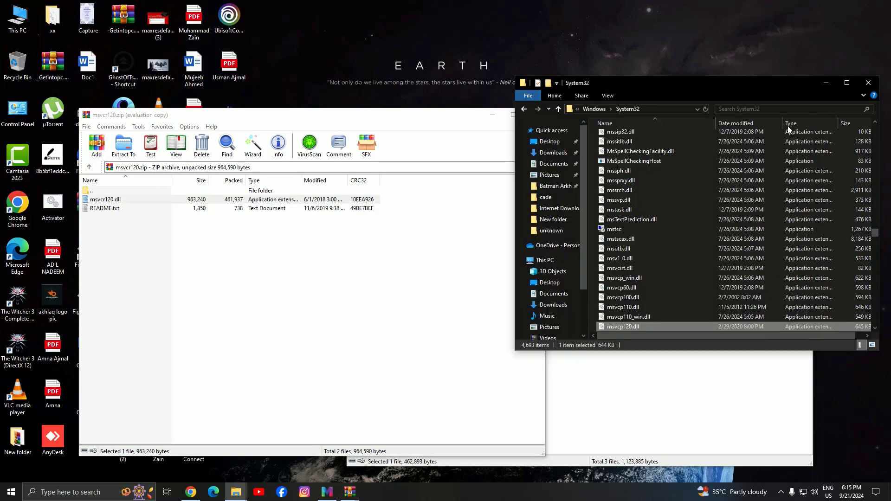
scroll("down", 3)
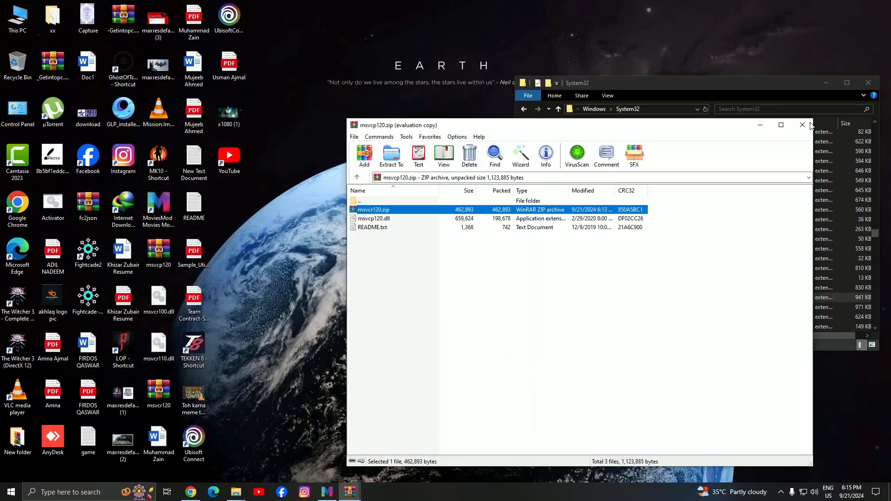
left_click(802, 125)
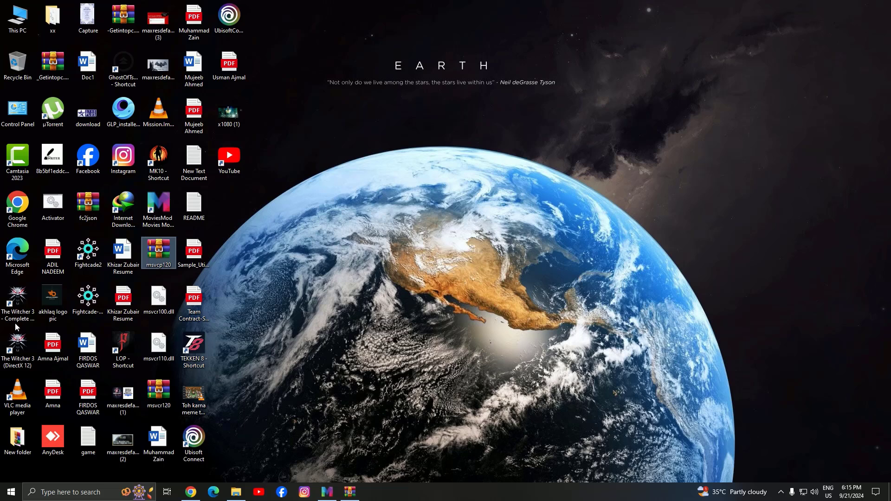
Launch The Witcher 3 – Complete Edition from its desktop shortcut.
left_click(18, 296)
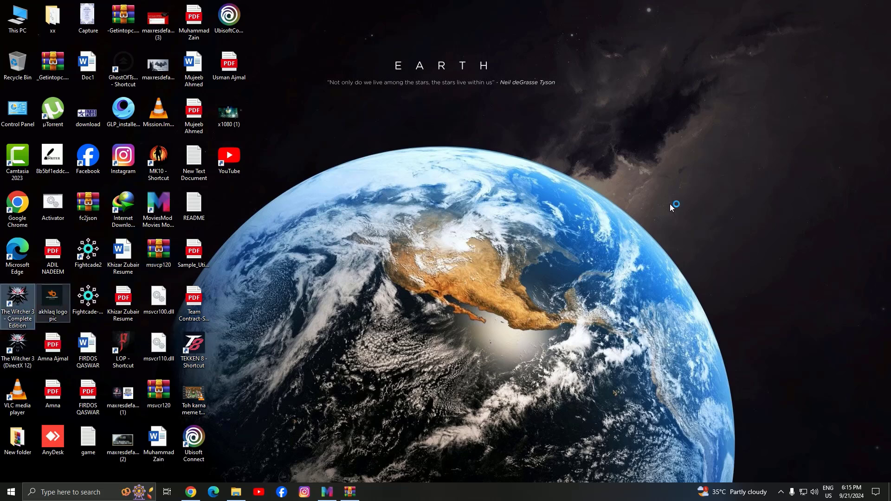
mouse_move(592, 220)
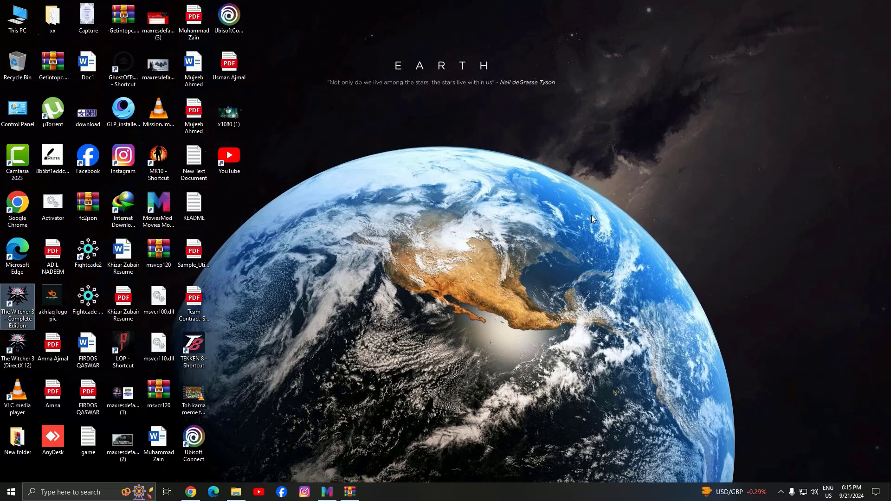
mouse_move(586, 208)
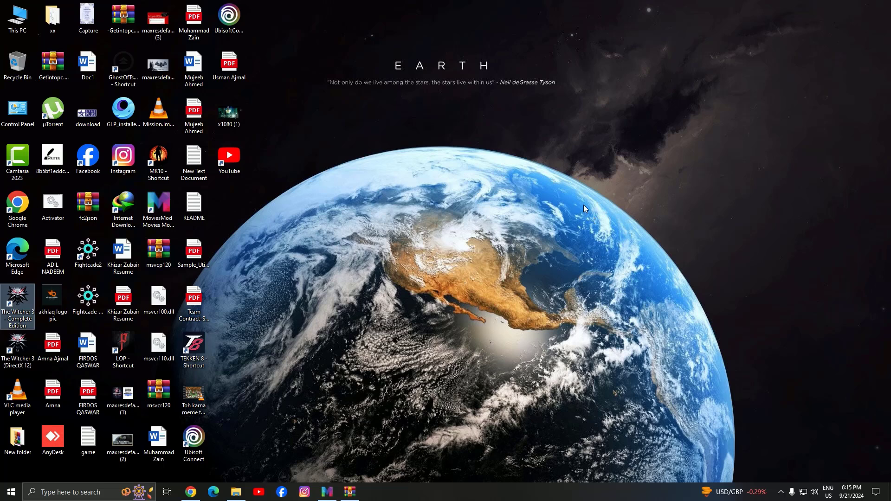
mouse_move(578, 263)
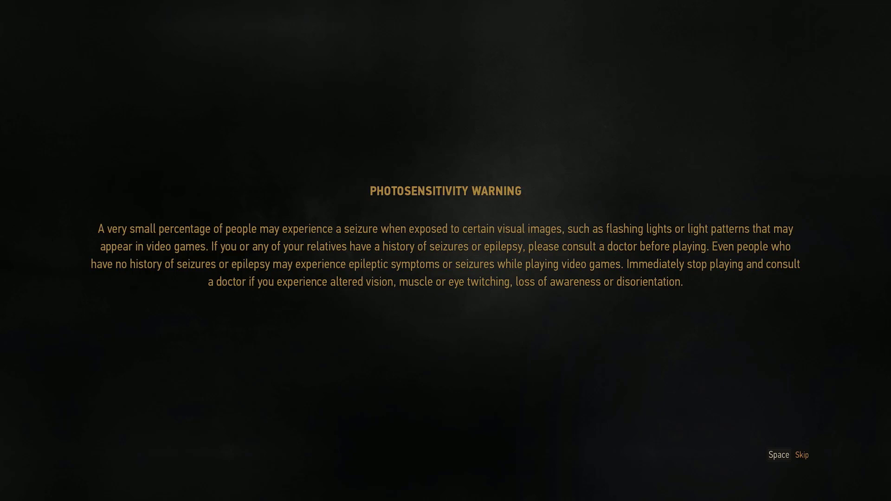
Skip the photosensitivity warning with Space.
key("space")
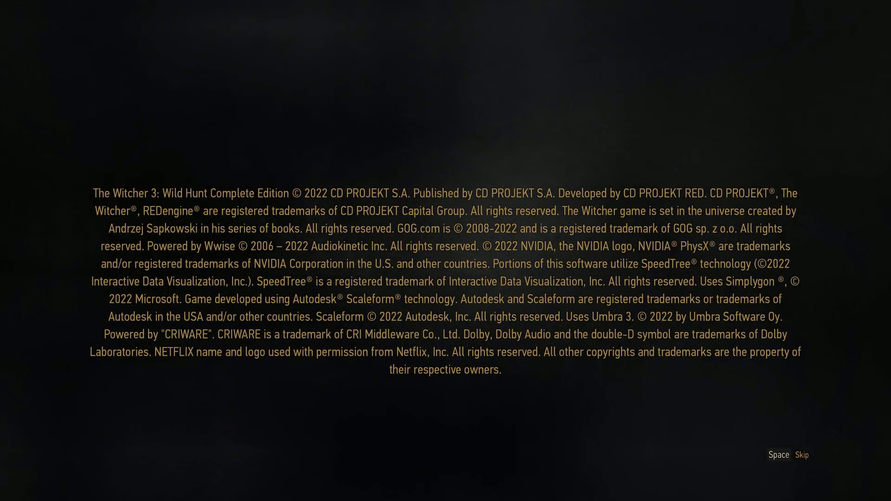